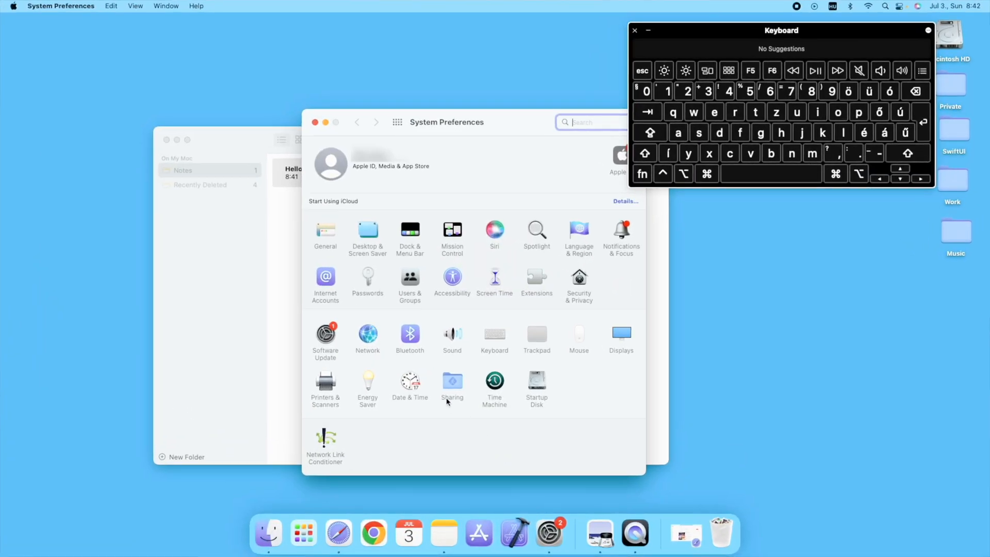
mouse_move(493, 344)
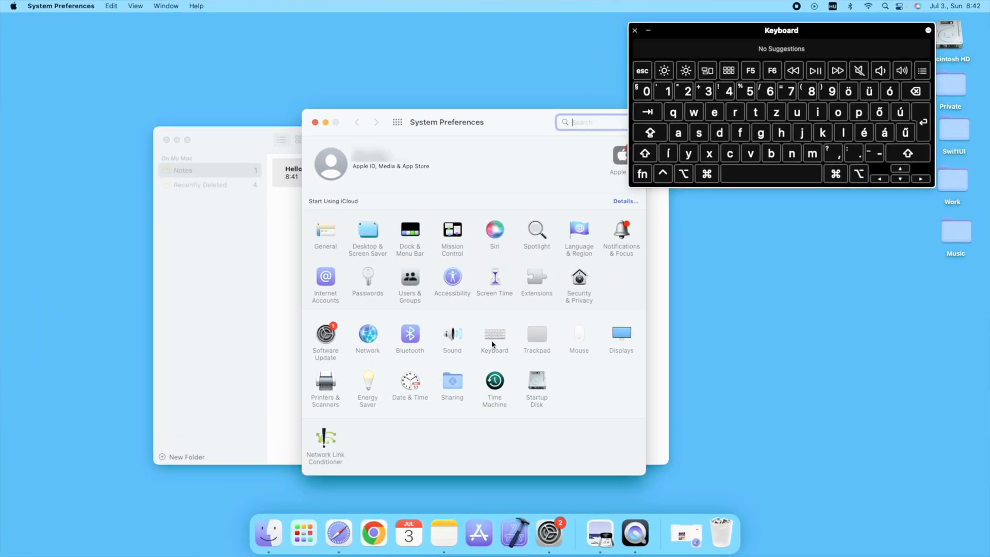
Reach the Modifier Keys settings for the USB Receiver keyboard.
left_click(494, 333)
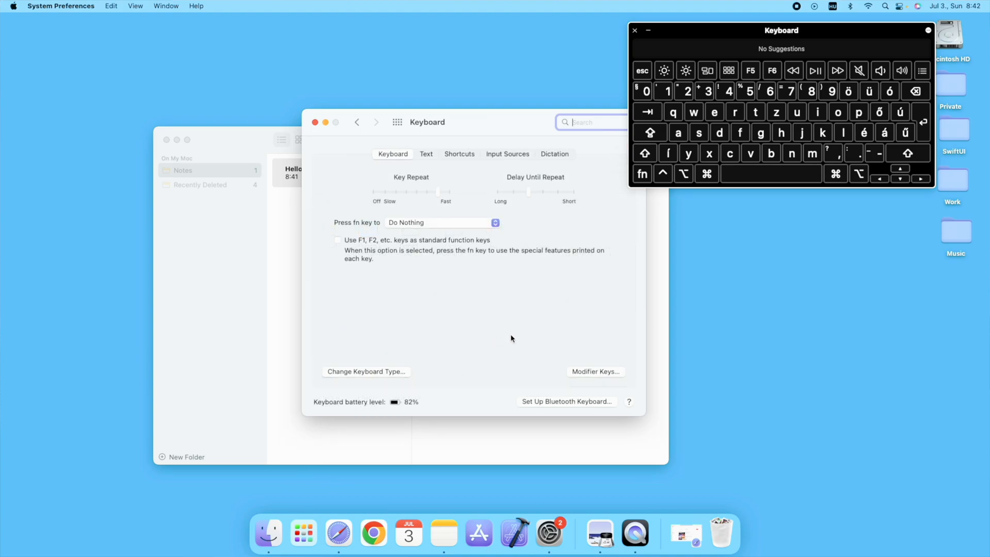
left_click(594, 372)
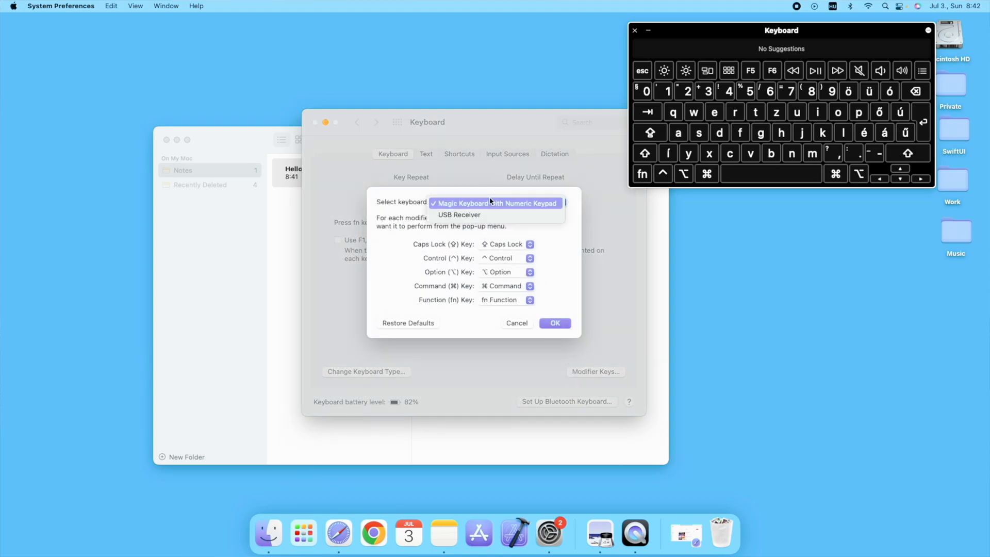
mouse_move(460, 214)
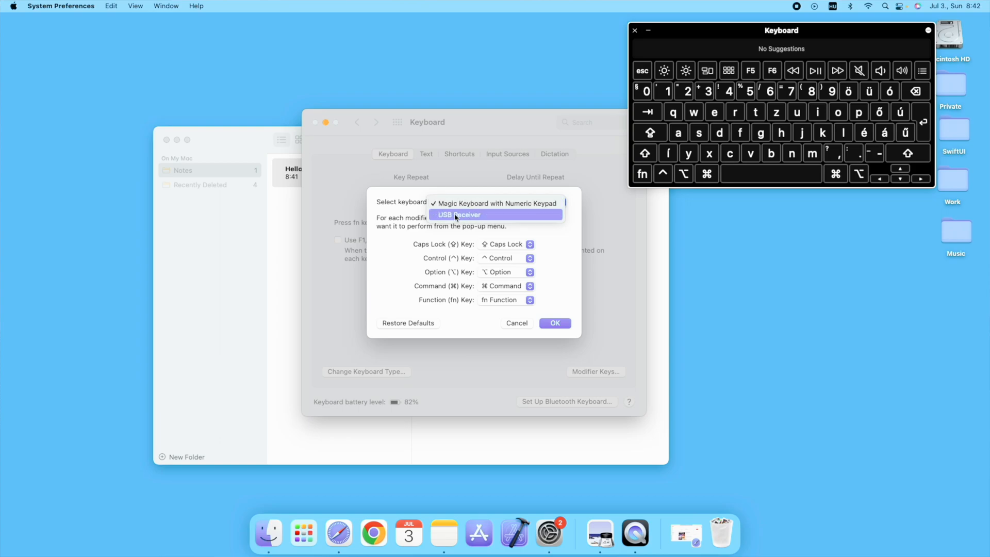
left_click(460, 215)
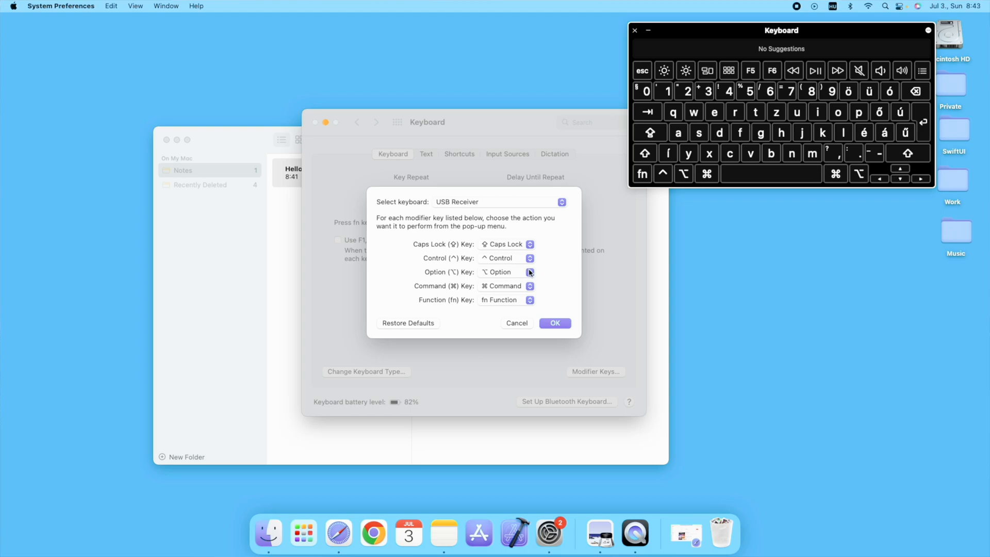
Map Option to Command and Command to Option, and confirm the swap.
left_click(529, 271)
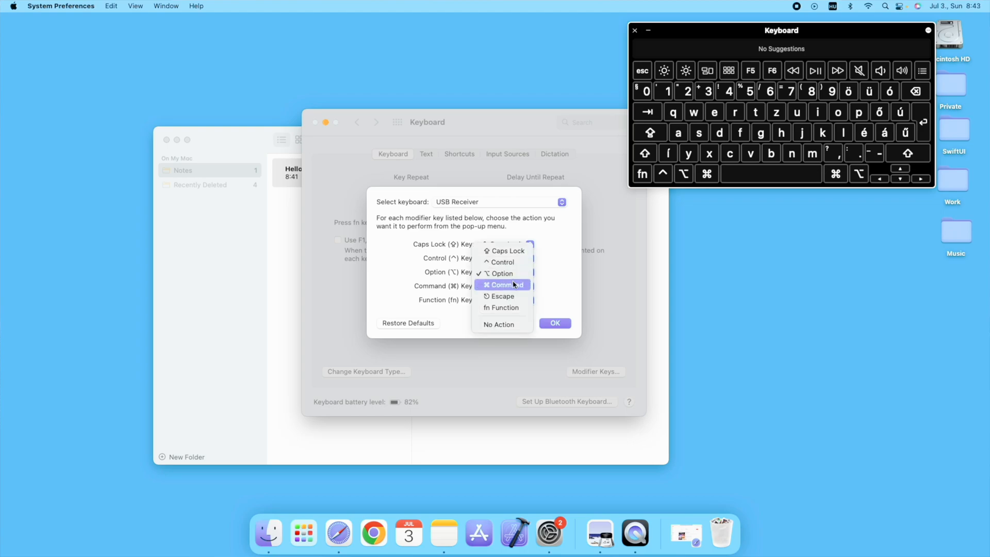
left_click(499, 285)
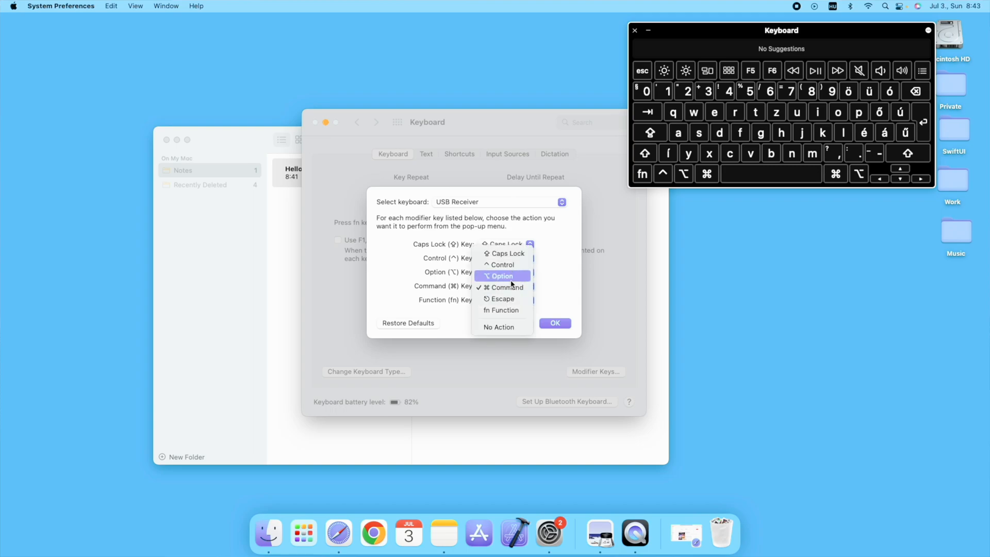
left_click(503, 276)
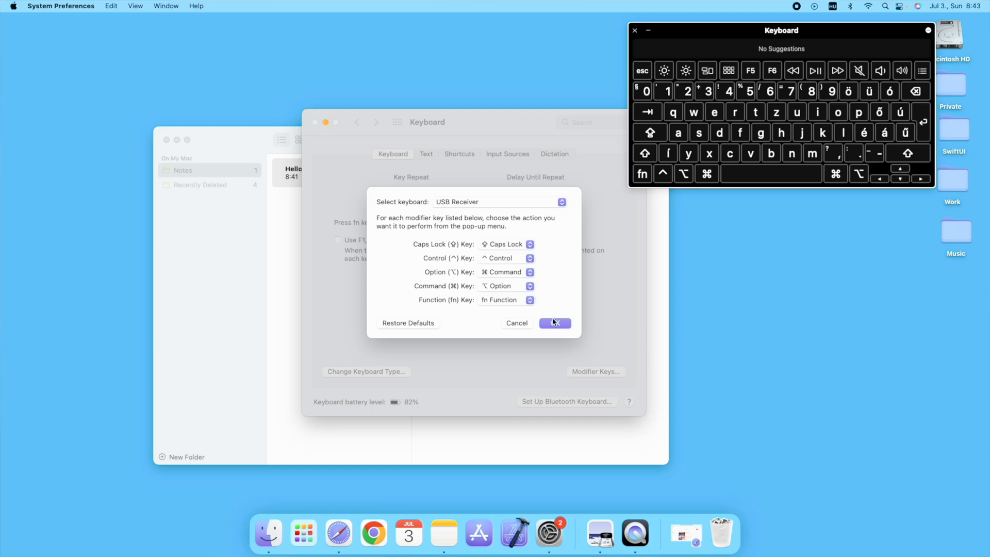
left_click(555, 323)
type(" Hello Hello + Hello Hello Hello + Hello Hello Hello + Hello Hello Hello + Hello Hello Hello + Hello Hello Hello +")
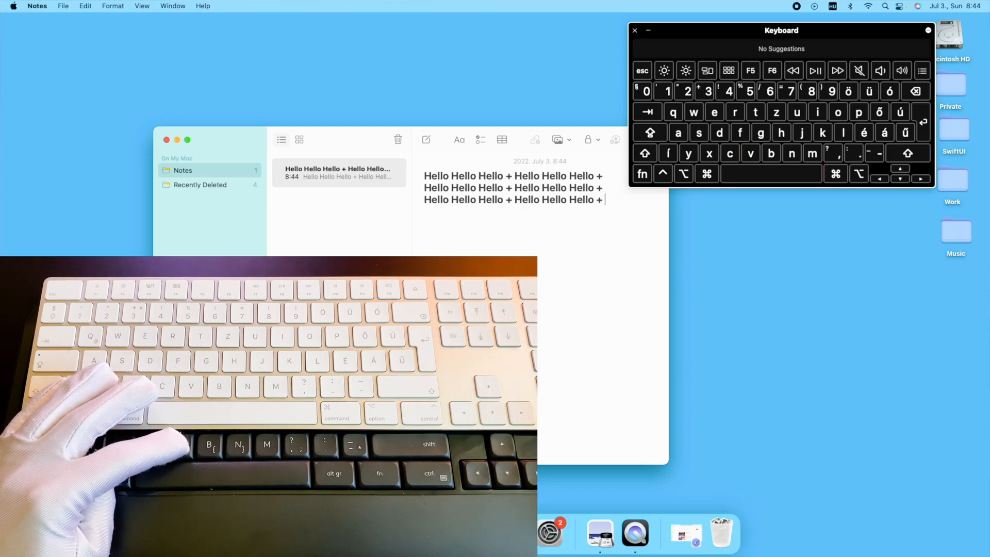
Create a new note reading Hello Hello Hello, cut its last word and restore it.
key("Return")
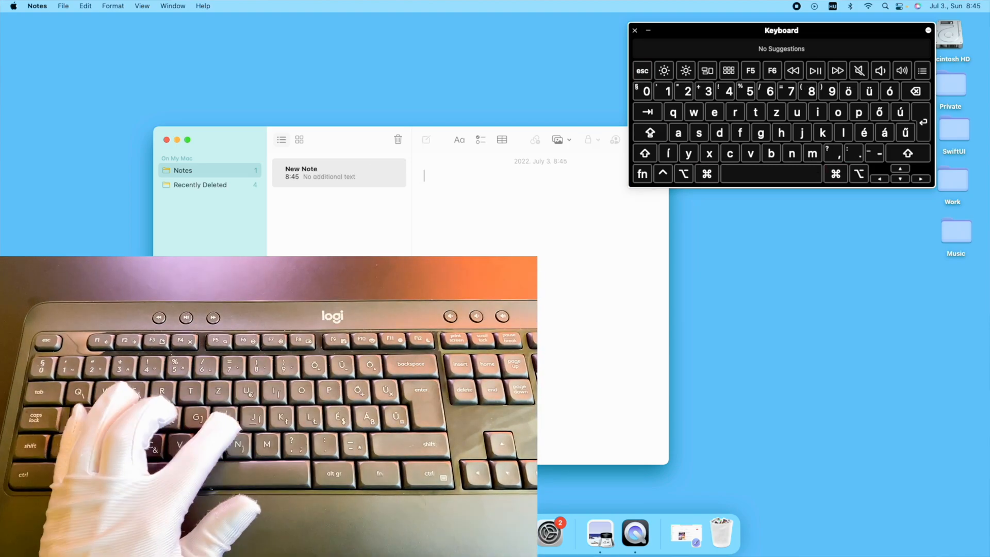
type("Hello Hello Hello")
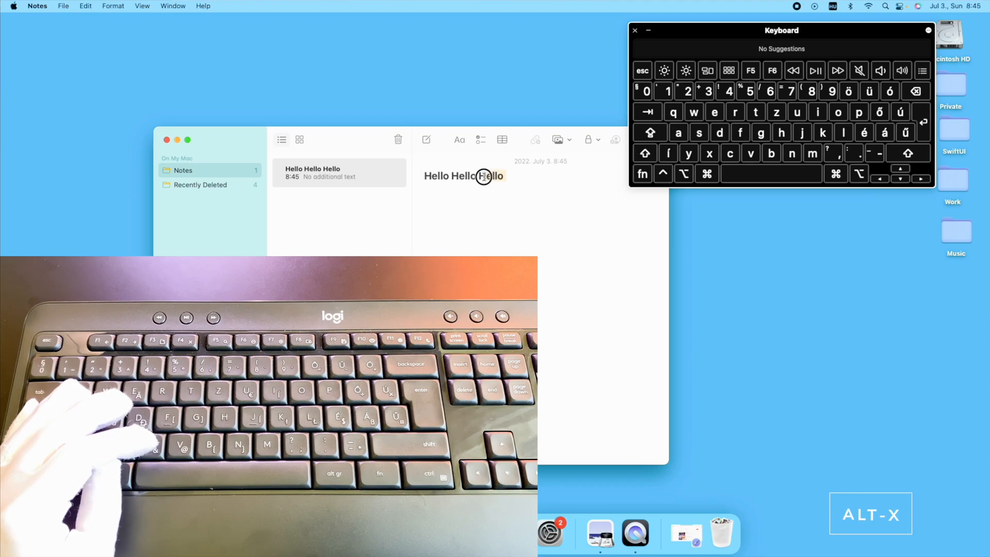
key("backspace")
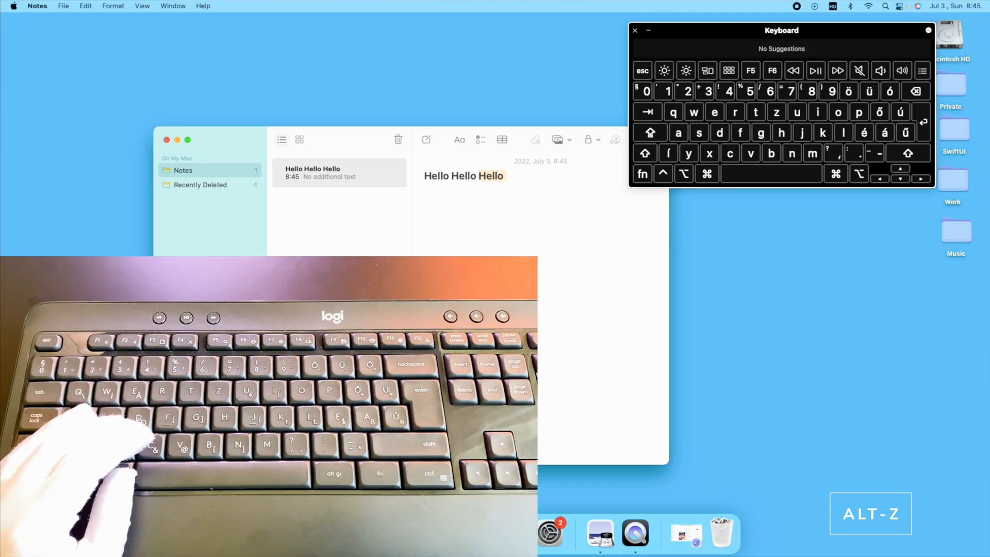
left_click(325, 48)
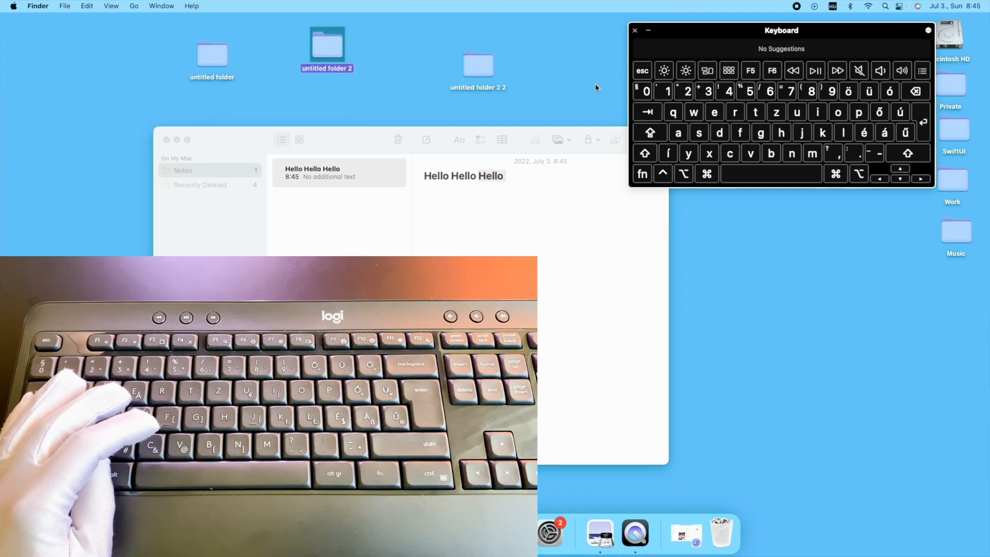
Select the untitled desktop folders and move them to the Trash.
left_click(478, 65)
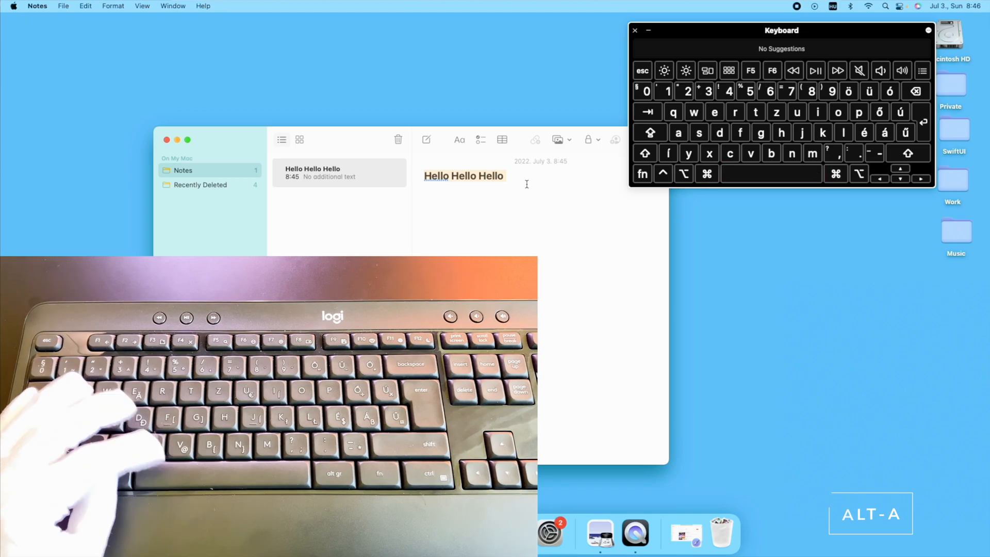
Select all of Hello Hello Hello and search the note for matching text.
type("Hello Hello Hello")
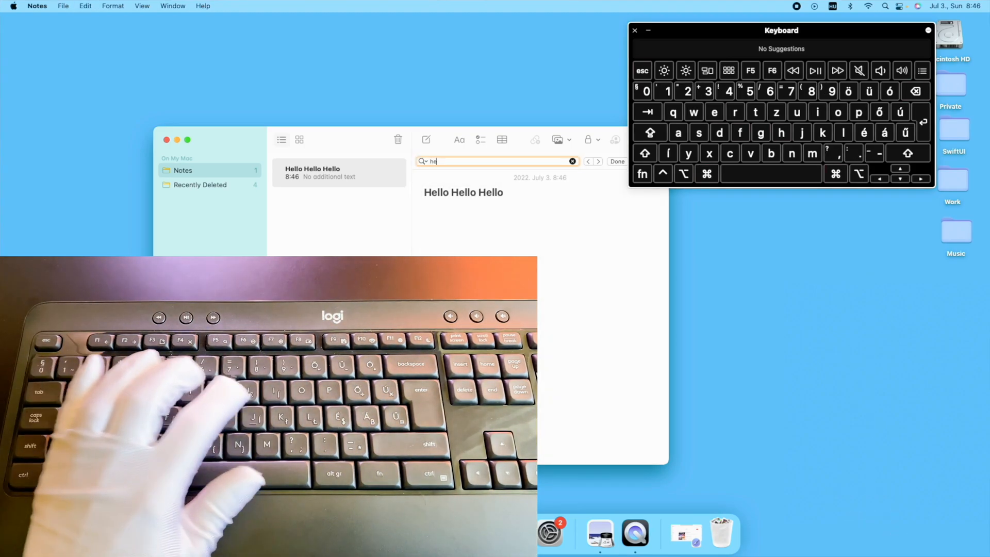
type("ll")
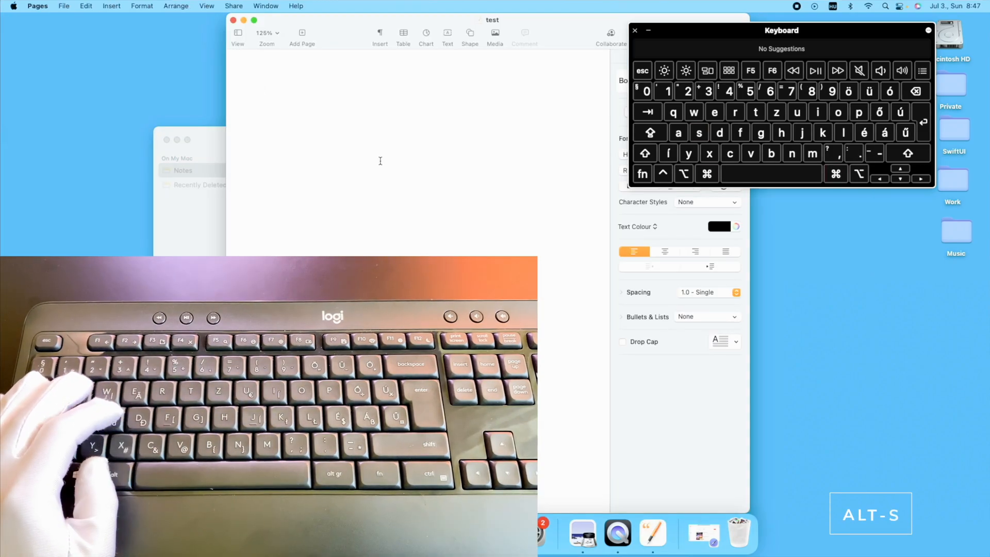
Save the blank test document in Pages and quit Pages.
left_click(64, 6)
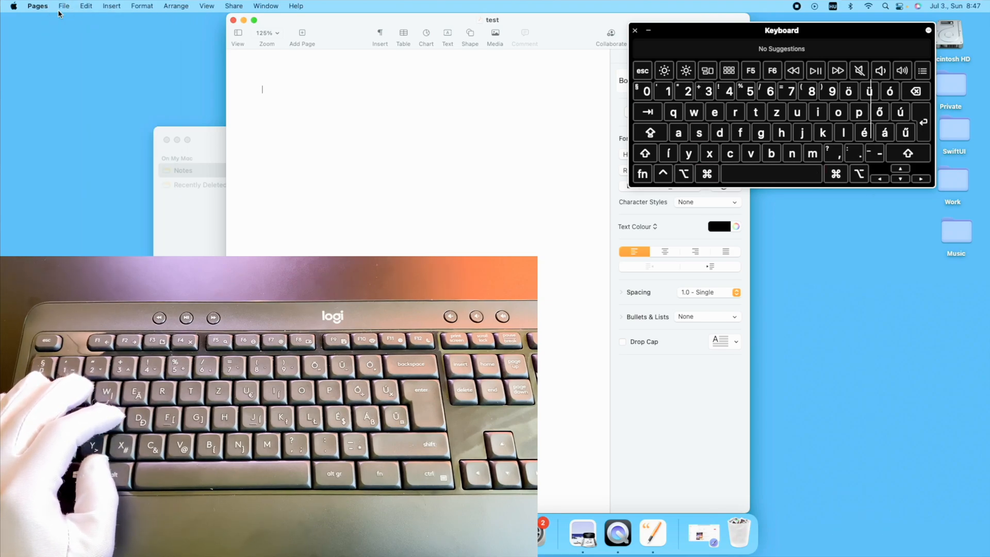
left_click(63, 6)
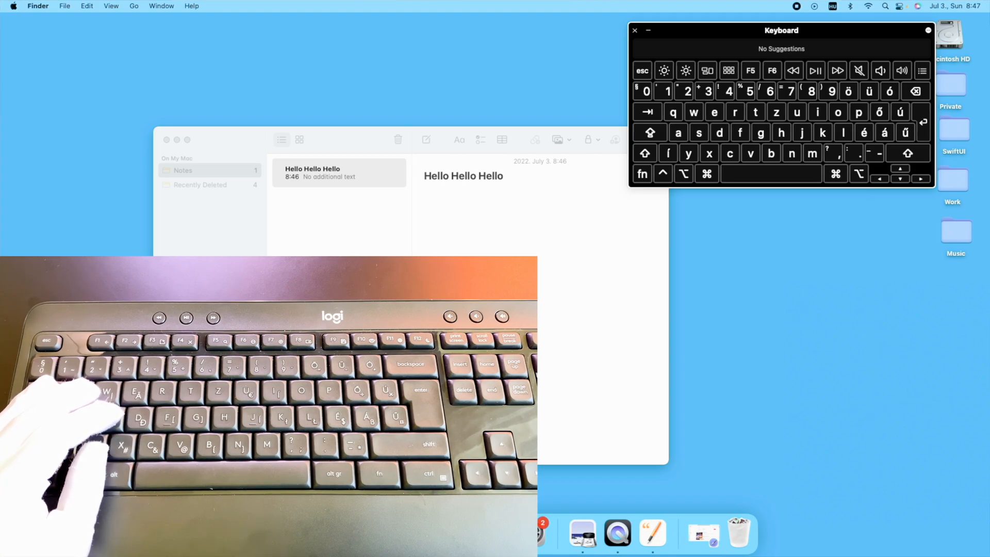
mouse_move(724, 398)
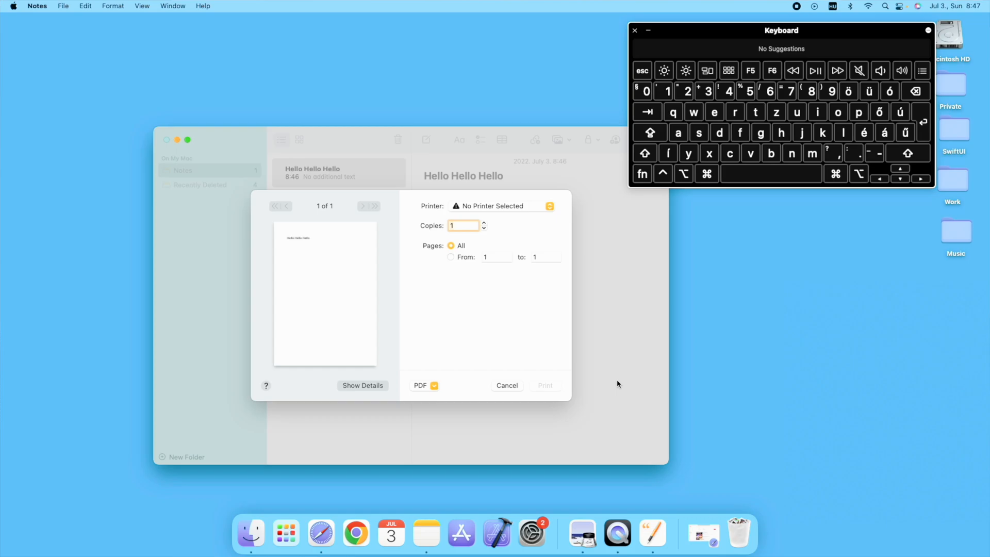
Cancel printing the note, add a new note, and bring up Spotlight.
left_click(505, 384)
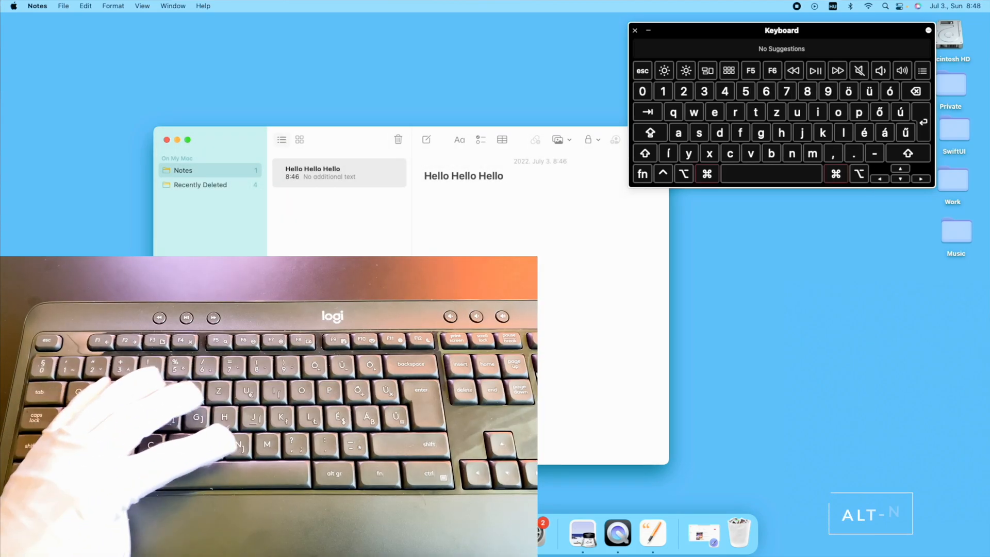
key("alt+n")
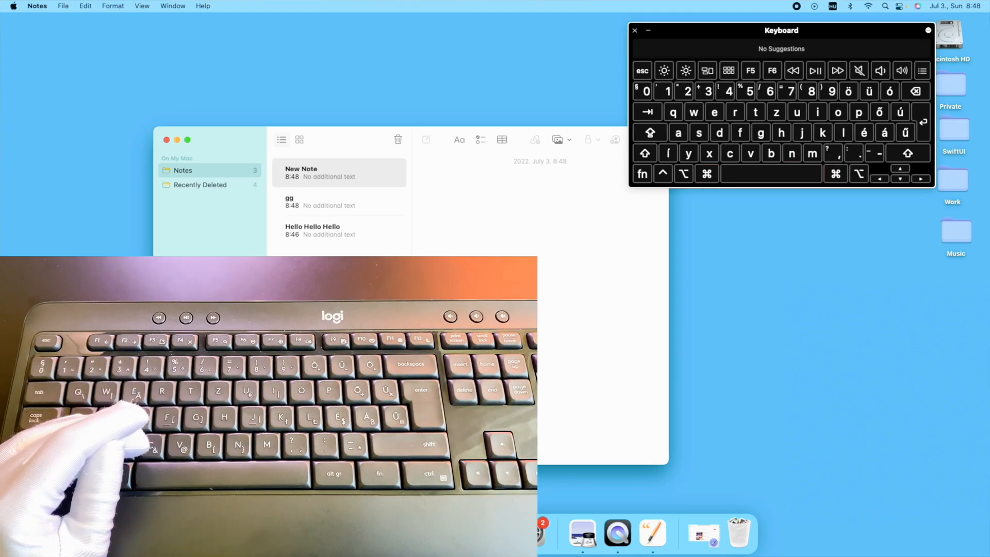
key("cmd+space")
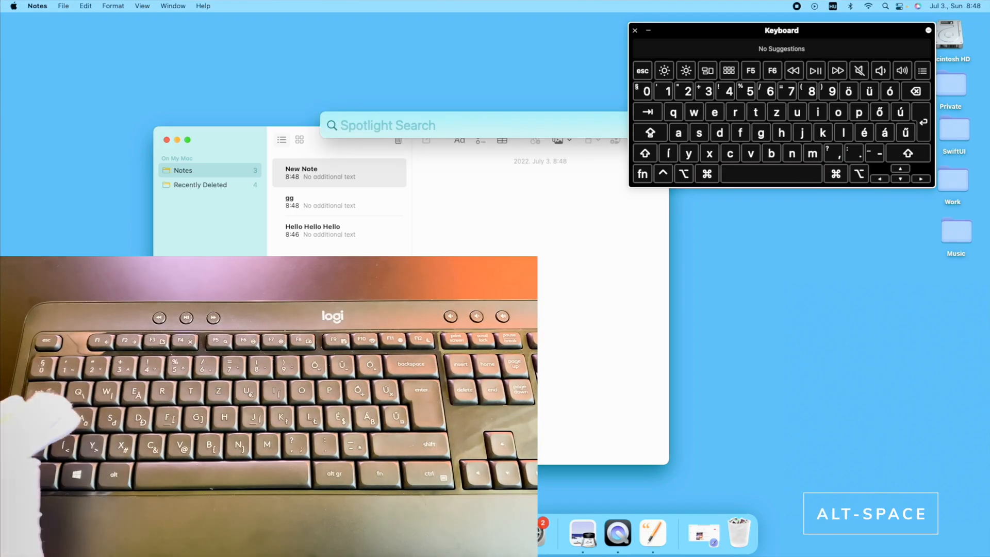
Search Spotlight for 'screenshot', dismiss it, and summon the emoji picker in the note.
type("screenshot")
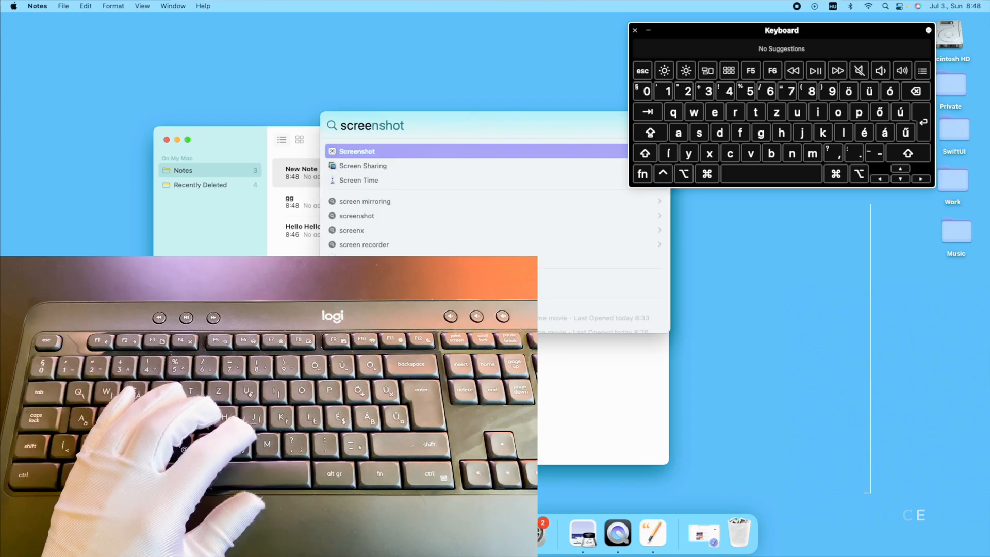
key("Escape")
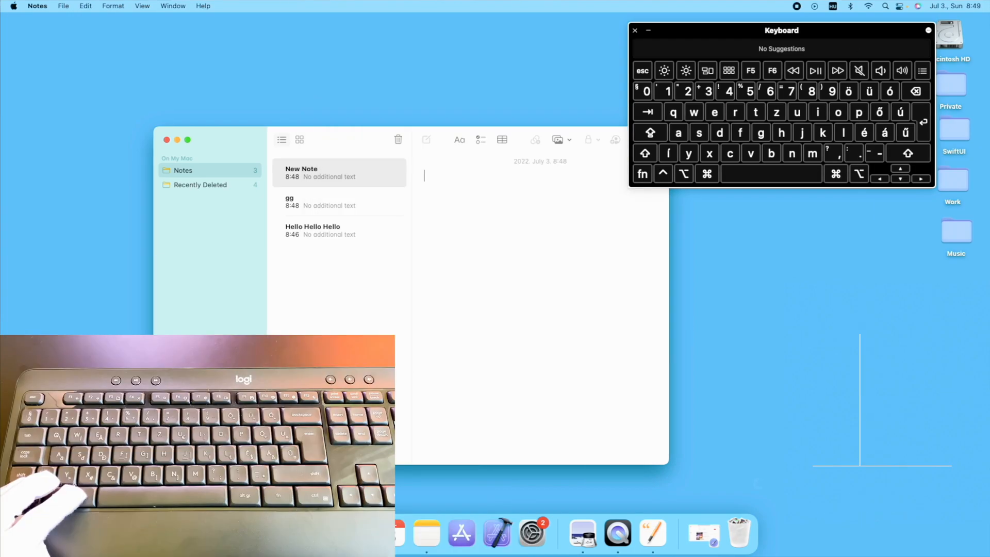
key("ctrl+alt+space")
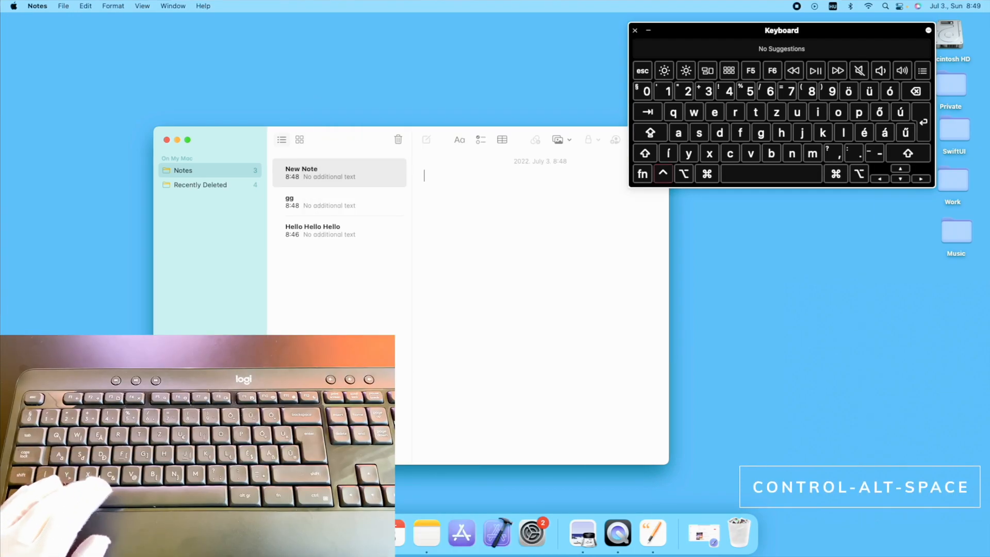
key("control-alt-space")
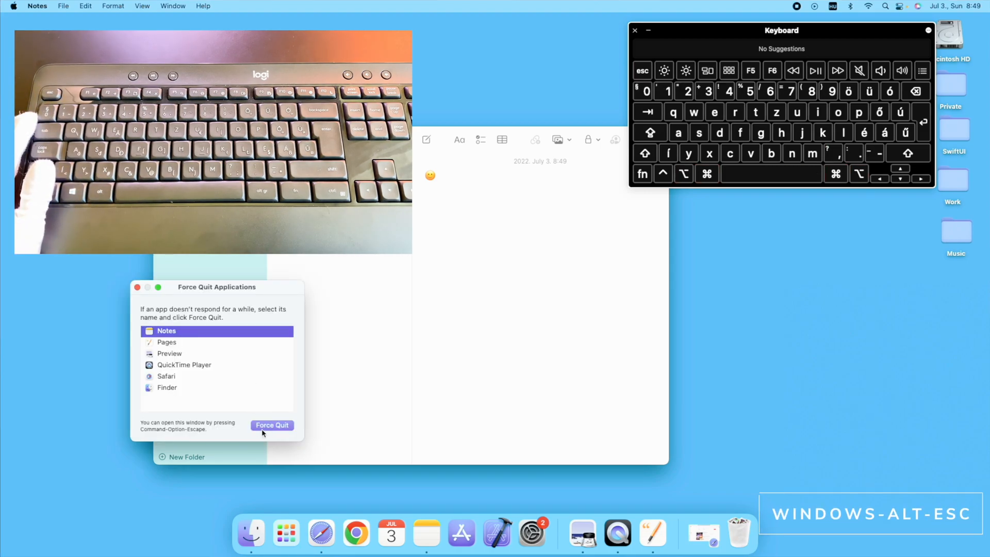
Force Notes to quit and confirm the unsaved-changes warning.
left_click(272, 425)
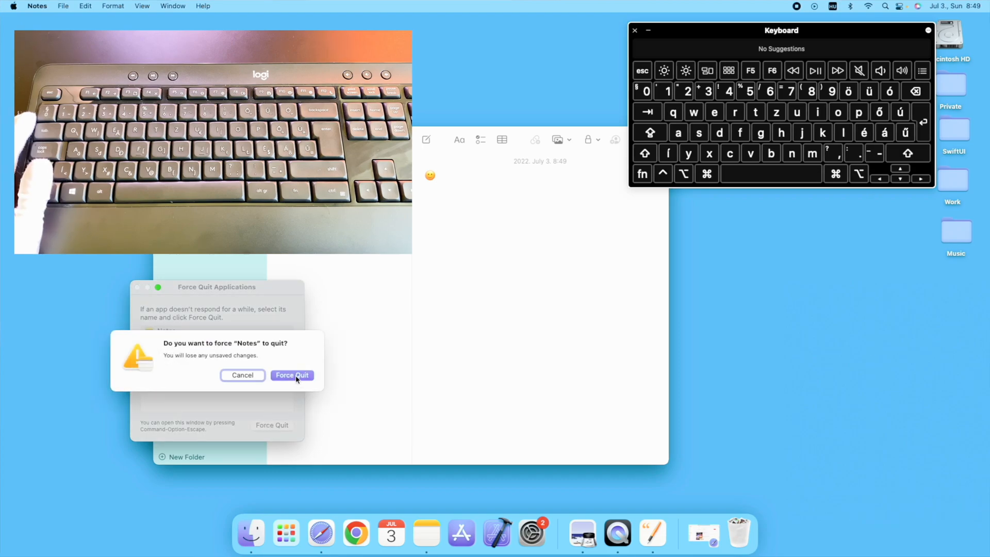
left_click(292, 375)
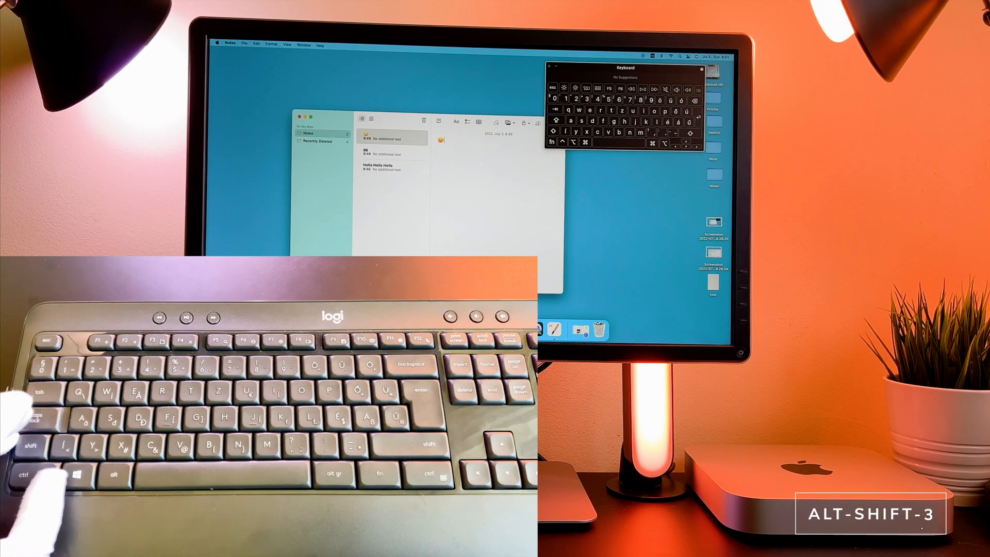
Take full-screen screenshots with Alt-Shift-3/4, then bring up the screenshot toolbar.
key("alt+shift+3")
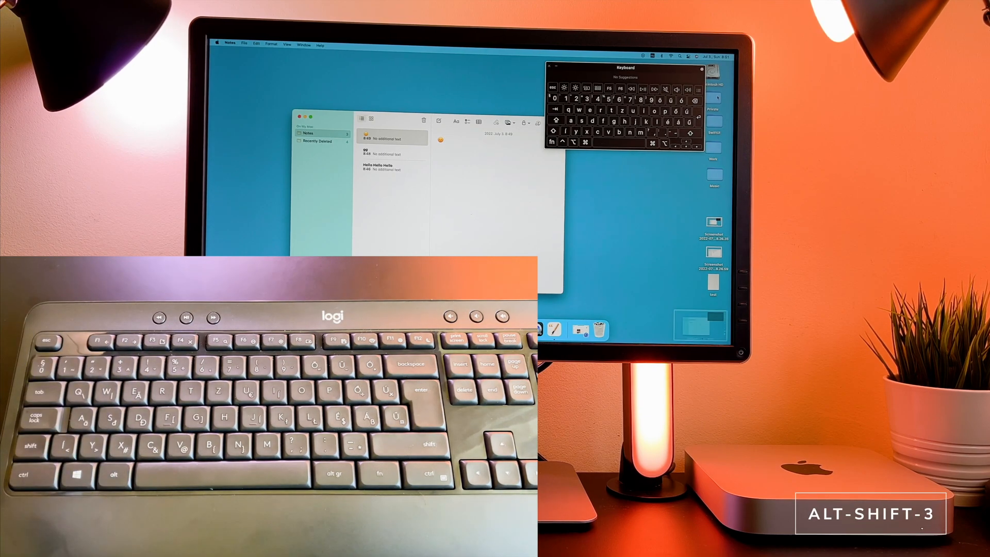
key("alt-shift-3")
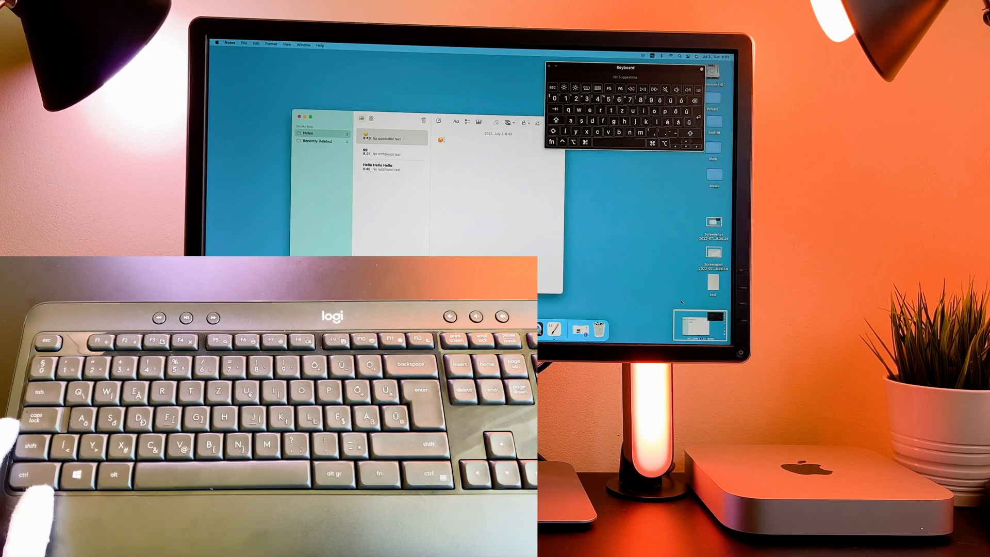
key("alt-shift-4")
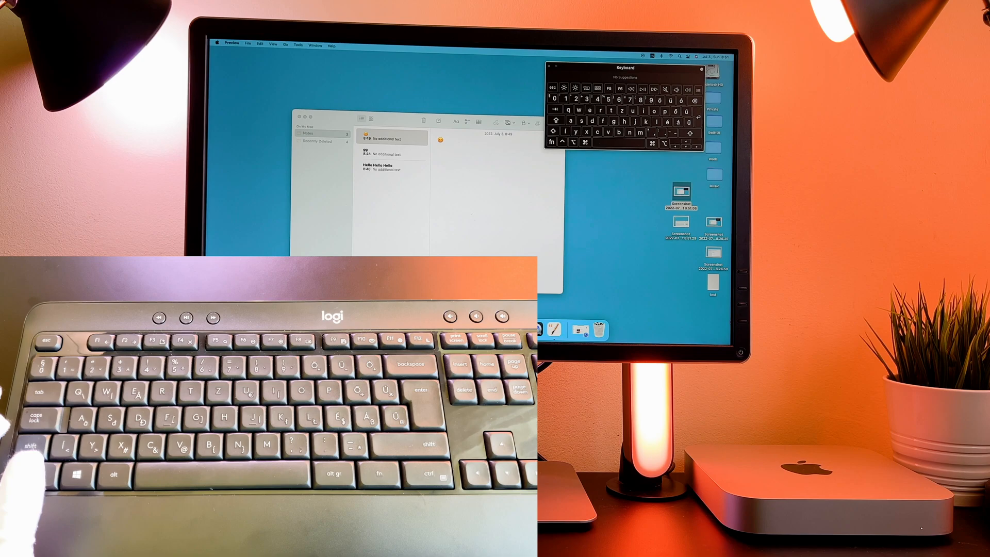
key("alt-shift-5")
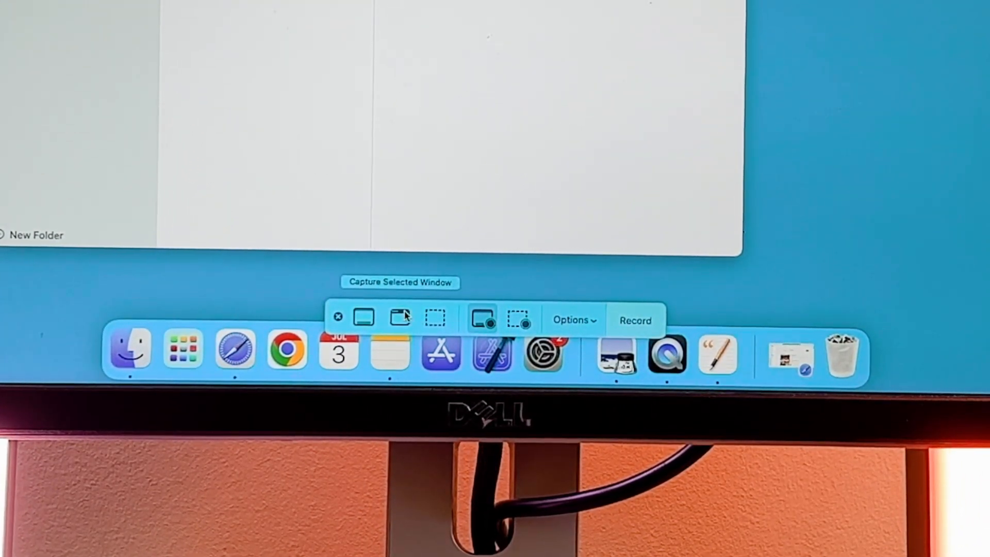
Review the capture modes and show the save, timer and microphone options.
left_click(434, 318)
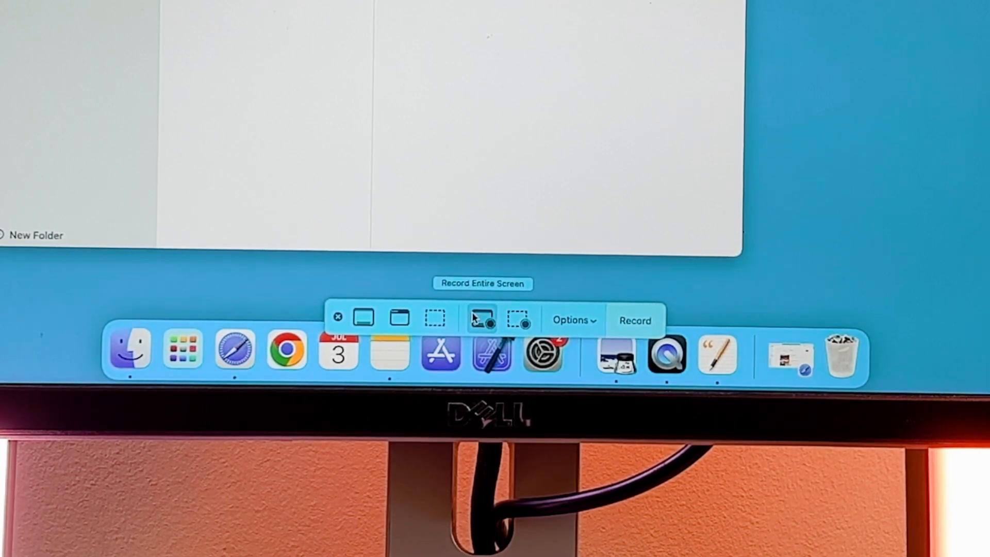
left_click(572, 319)
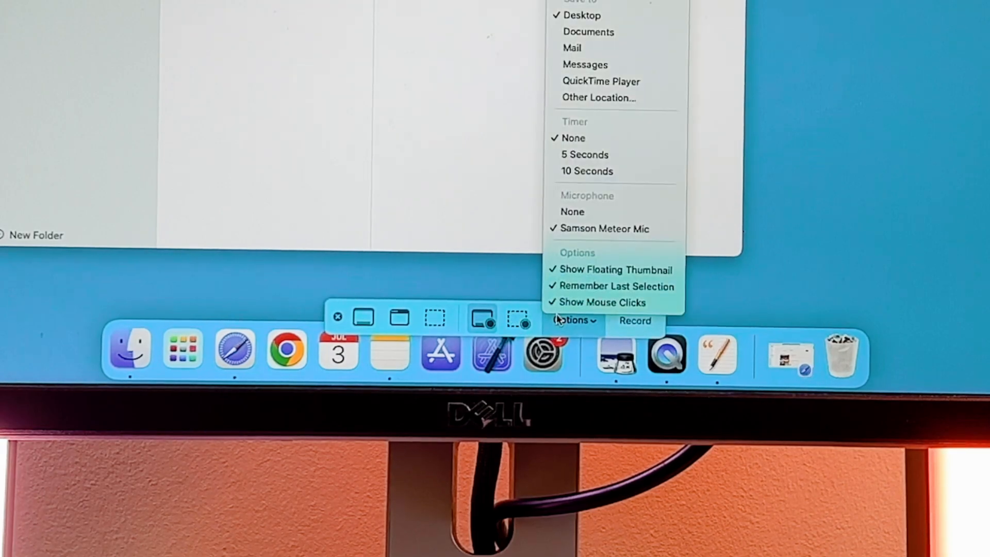
mouse_move(598, 97)
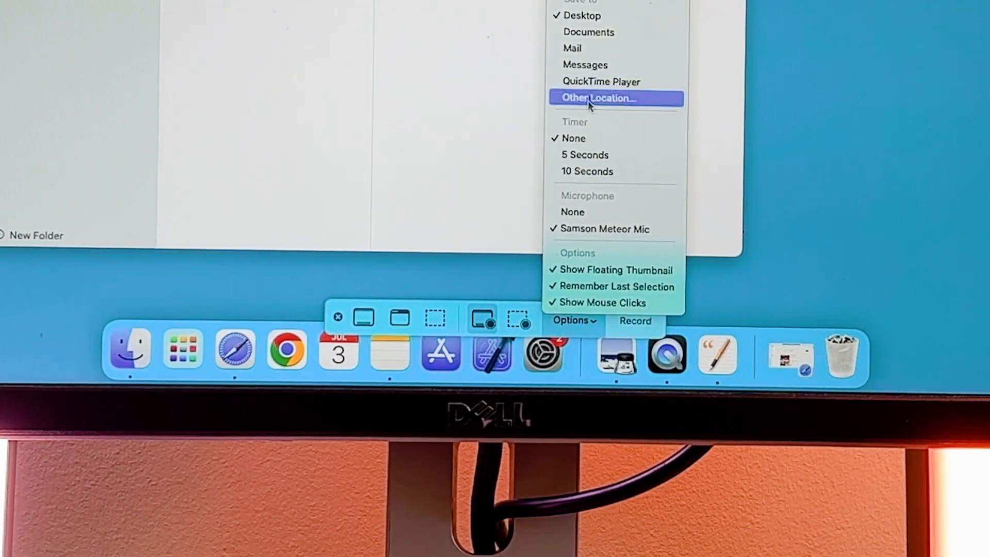
mouse_move(586, 172)
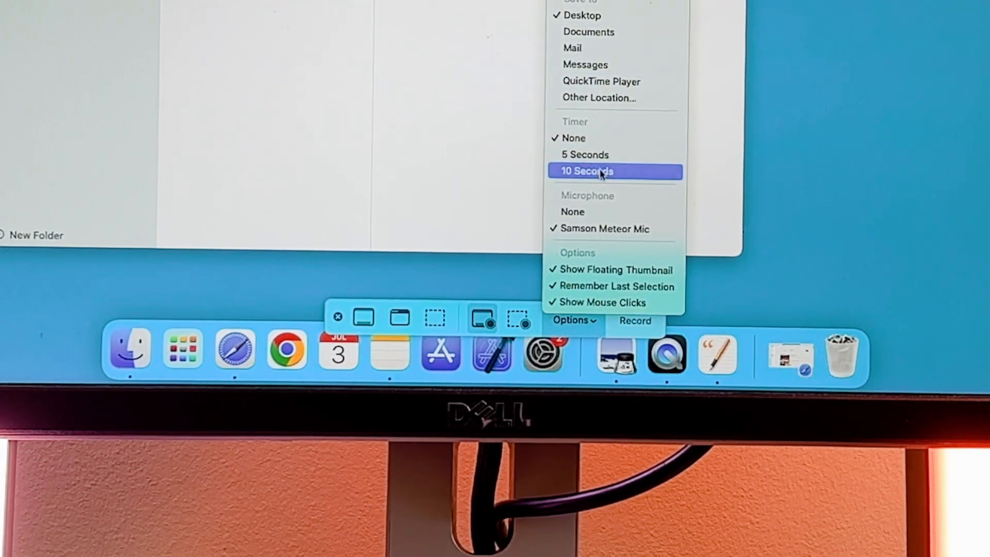
mouse_move(805, 173)
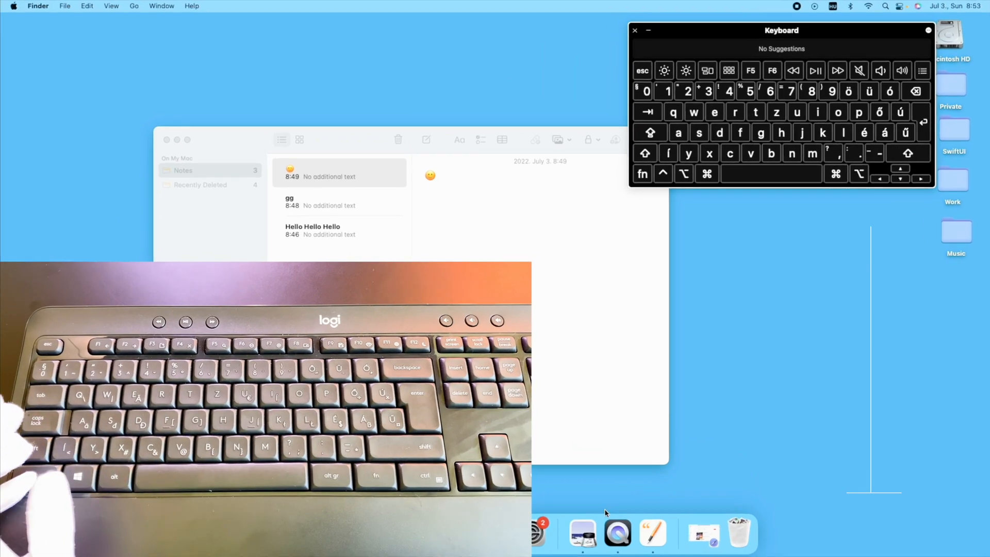
Trigger Log Out with Control-Alt-Q and confirm quitting all apps in the dialog.
key("ctrl+alt+q")
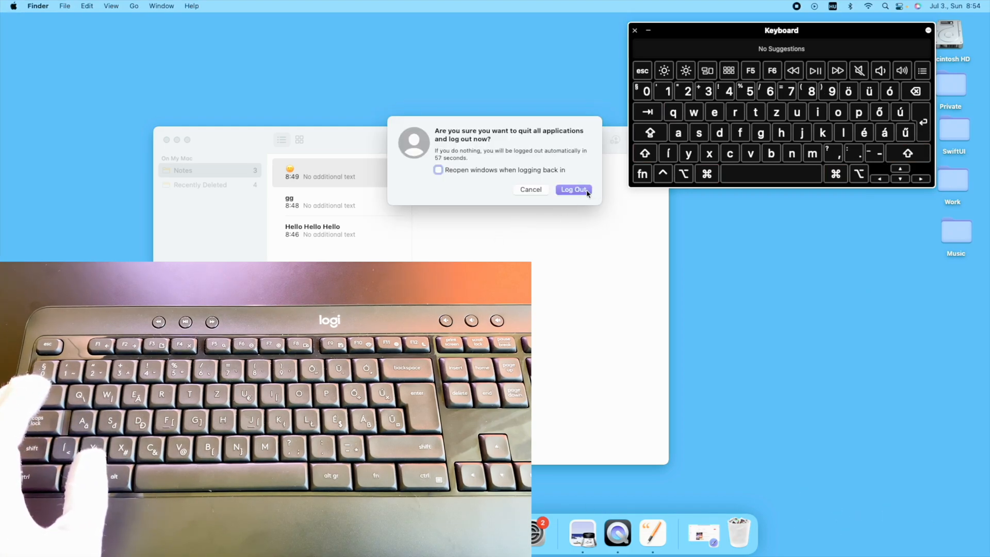
left_click(530, 190)
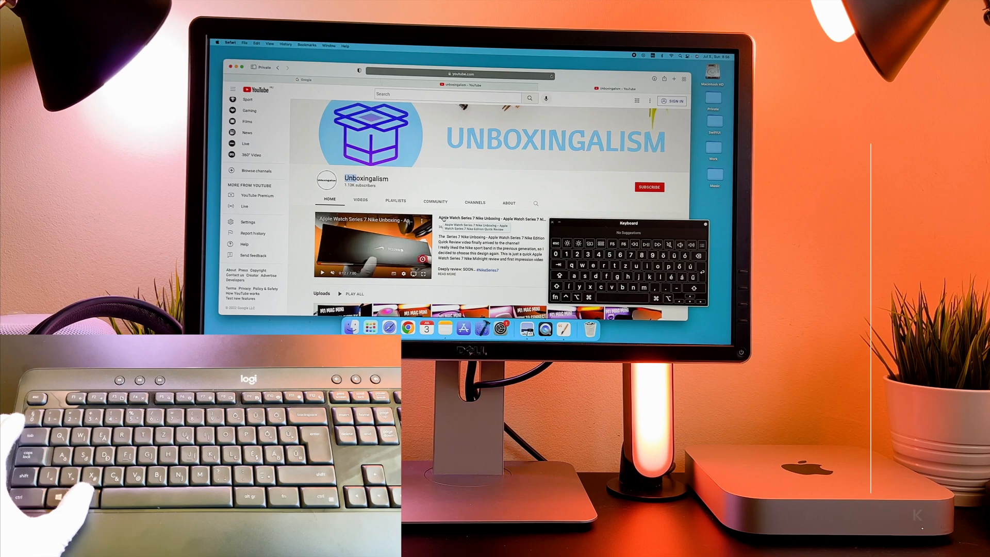
Switch to the Google tab, back to the Unboxingalism YouTube results, then call Preferences with Alt-comma.
left_click(616, 89)
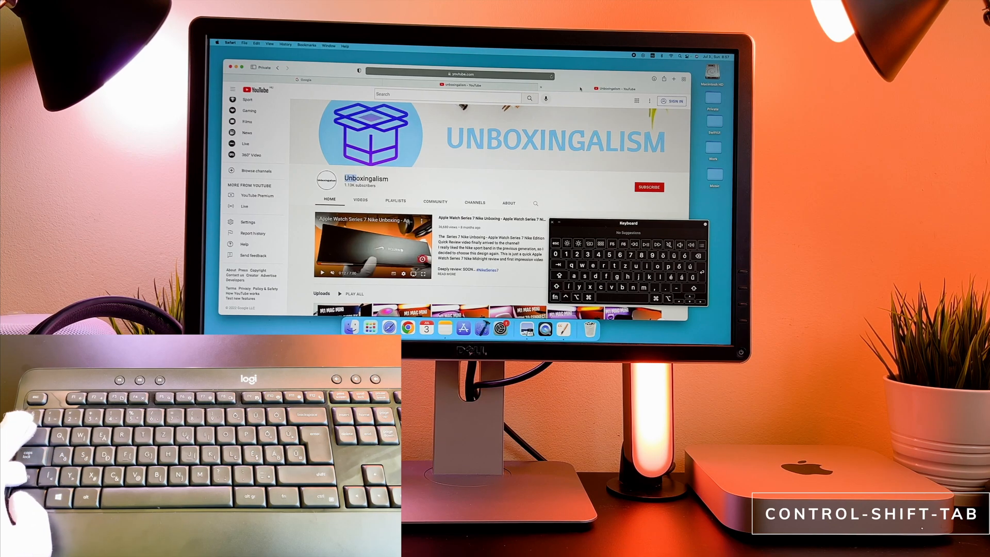
key("ctrl+shift+tab")
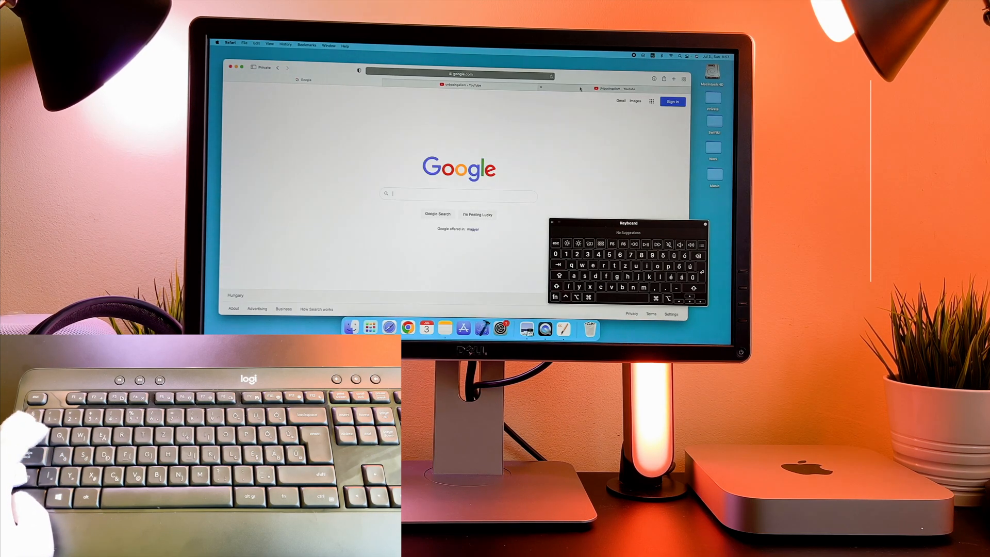
left_click(479, 89)
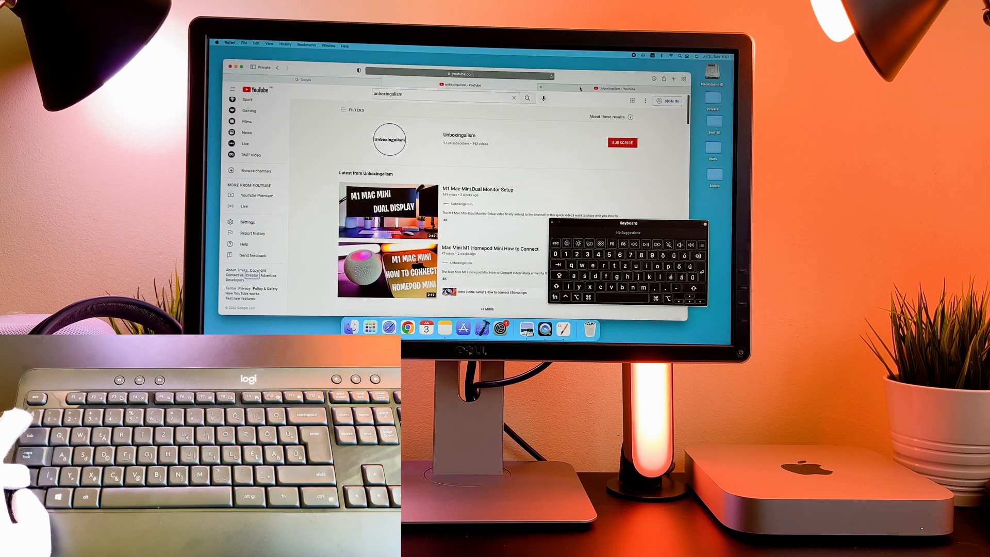
key("alt+,")
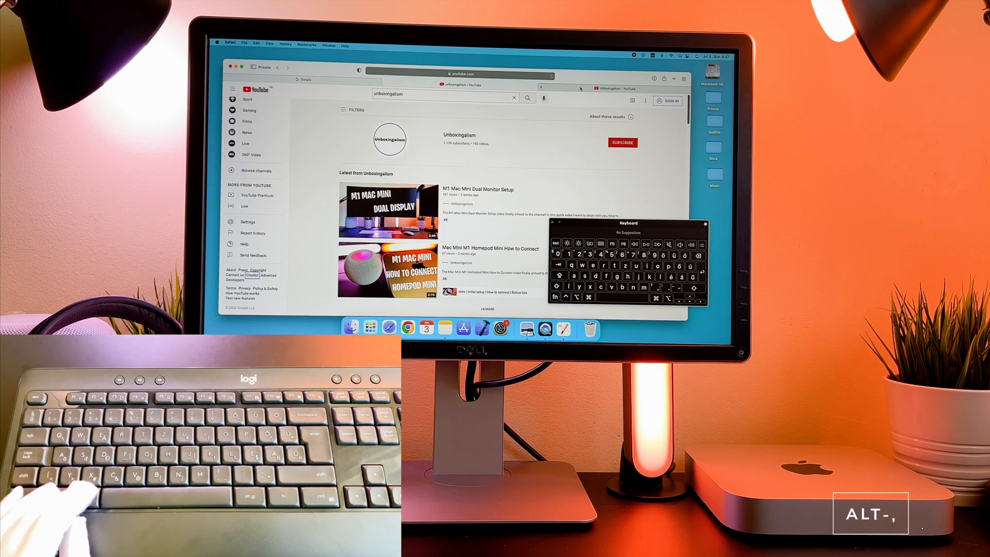